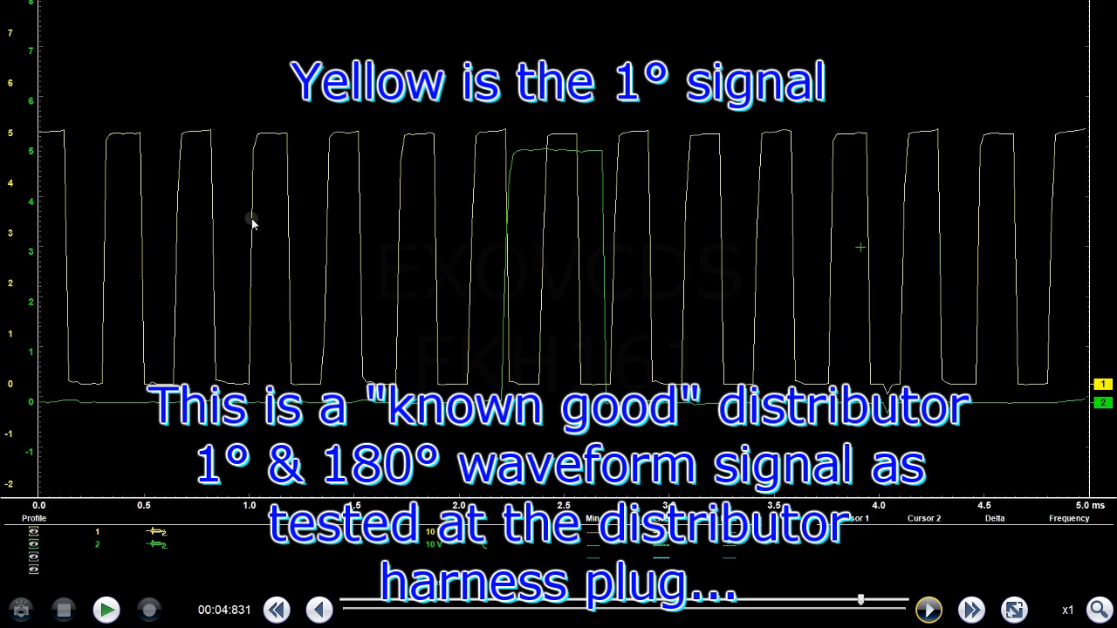
pyautogui.moveTo(402, 238)
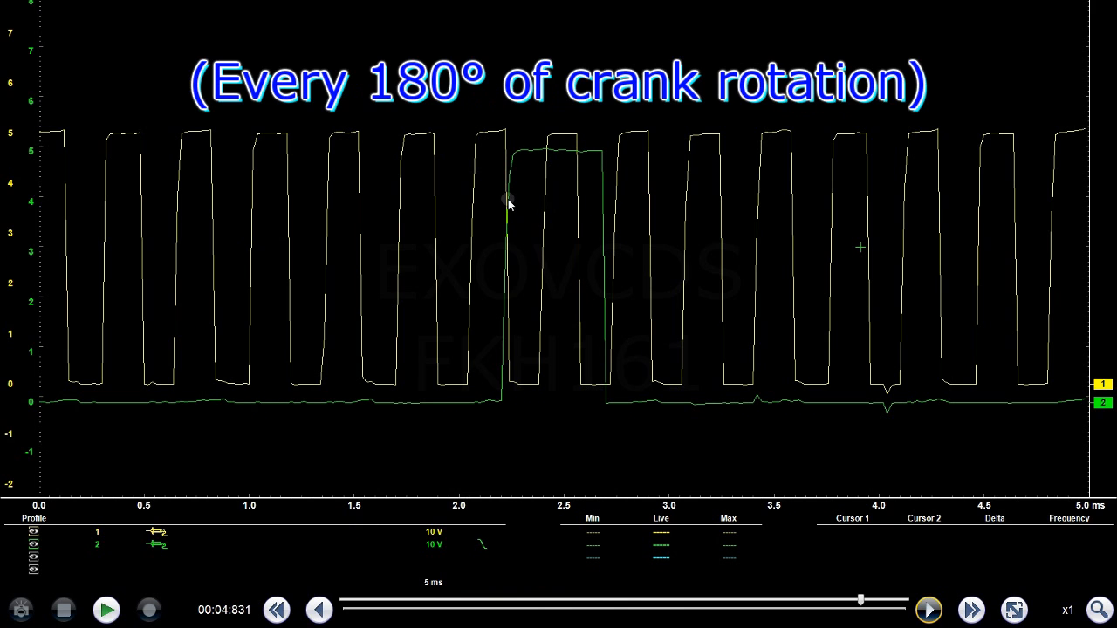
pyautogui.moveTo(517, 147)
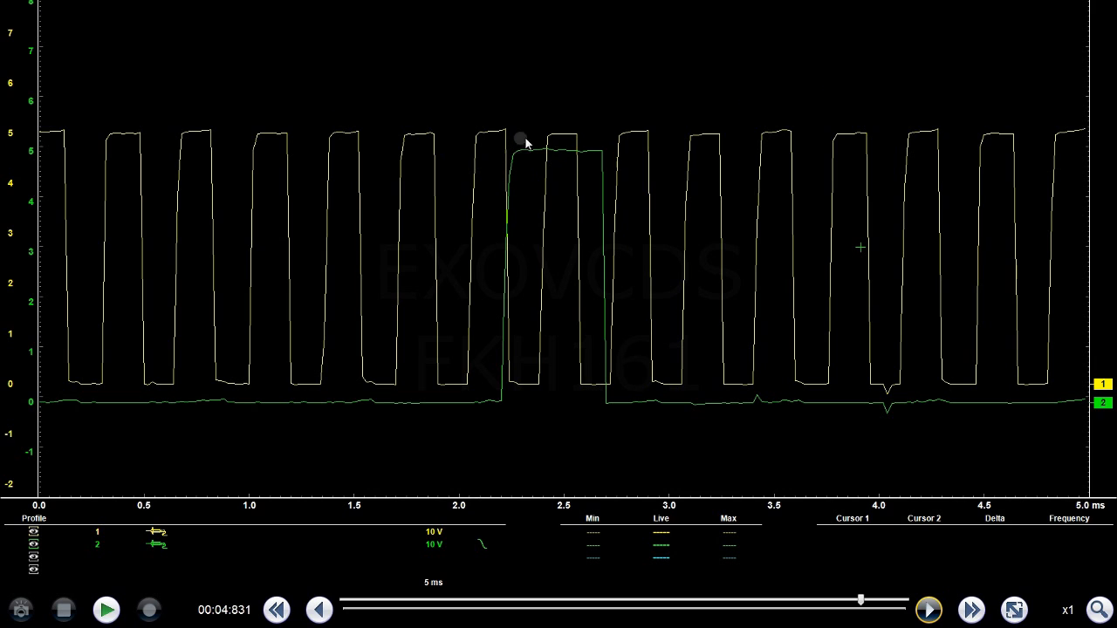
pyautogui.moveTo(498, 296)
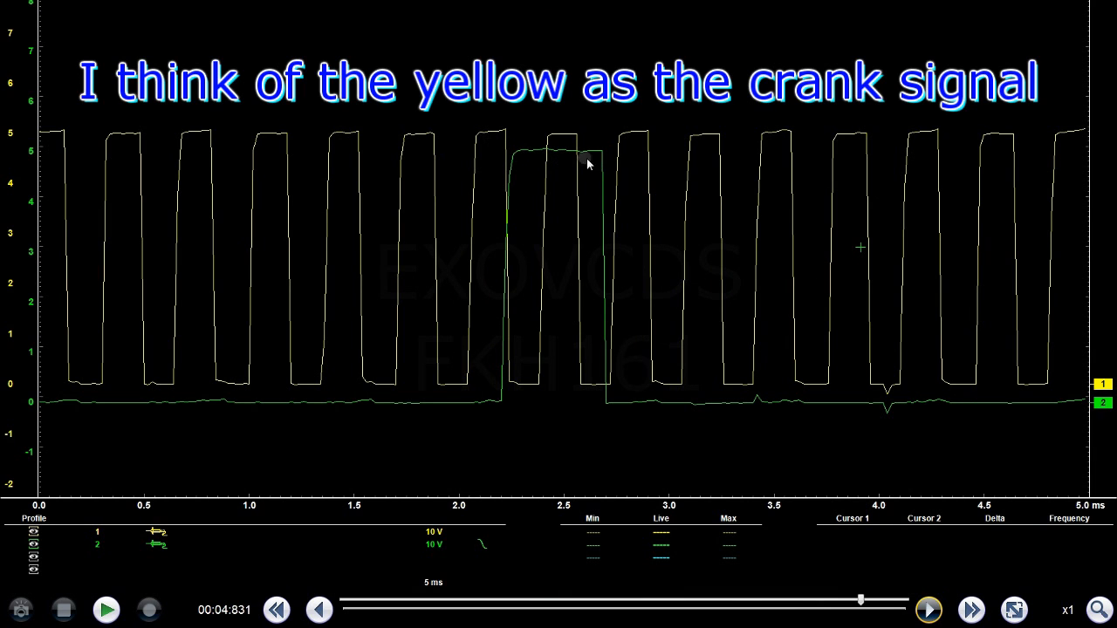
pyautogui.moveTo(533, 171)
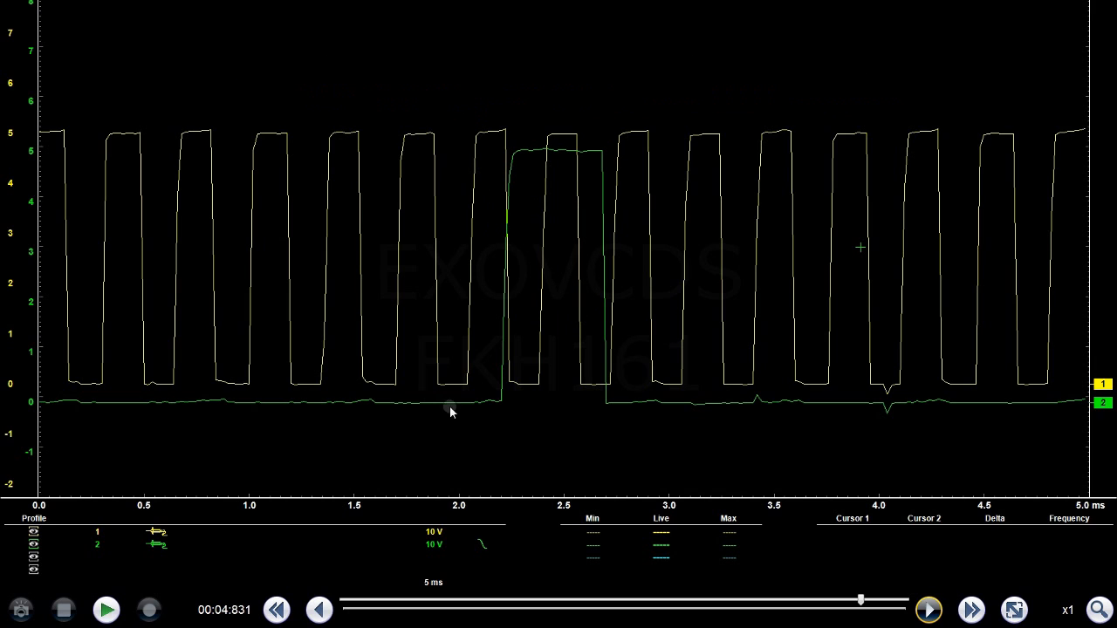
pyautogui.moveTo(378, 287)
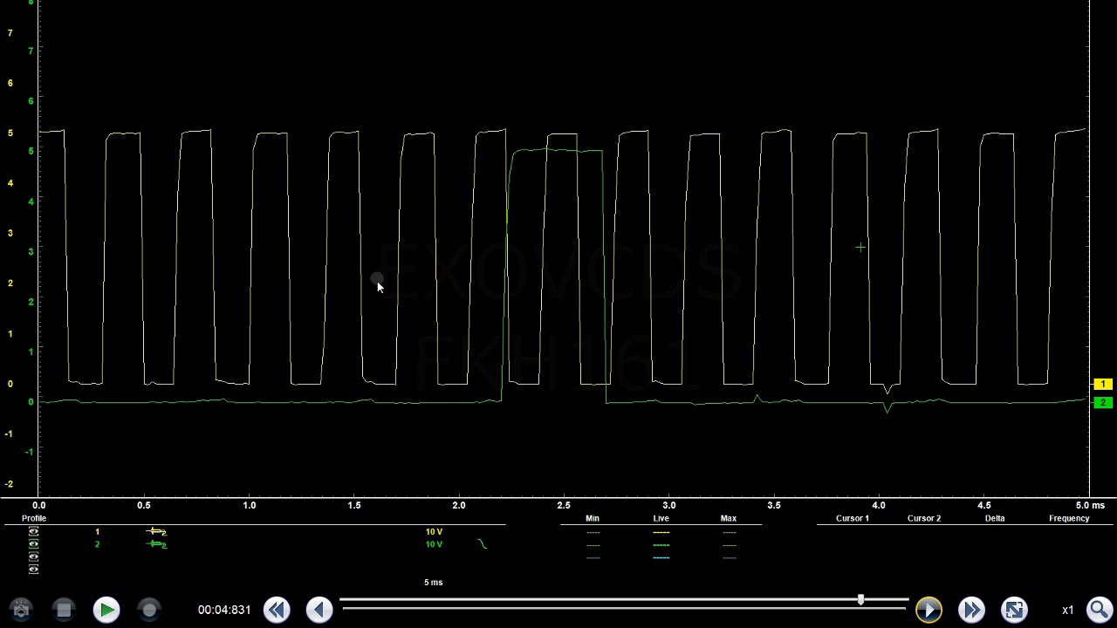
pyautogui.moveTo(319, 194)
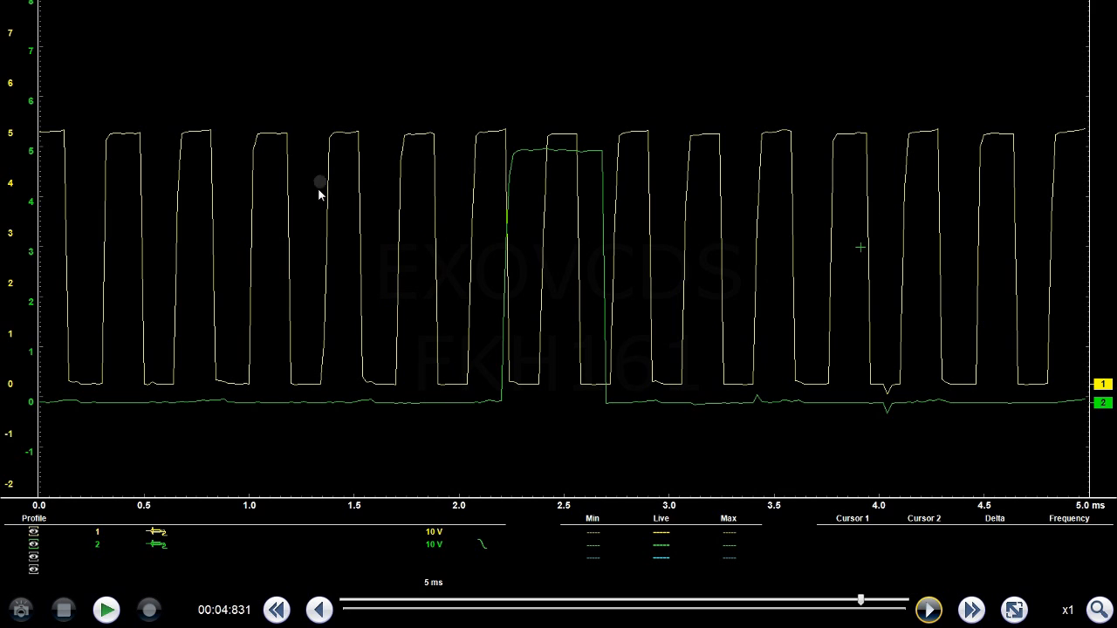
pyautogui.moveTo(335, 221)
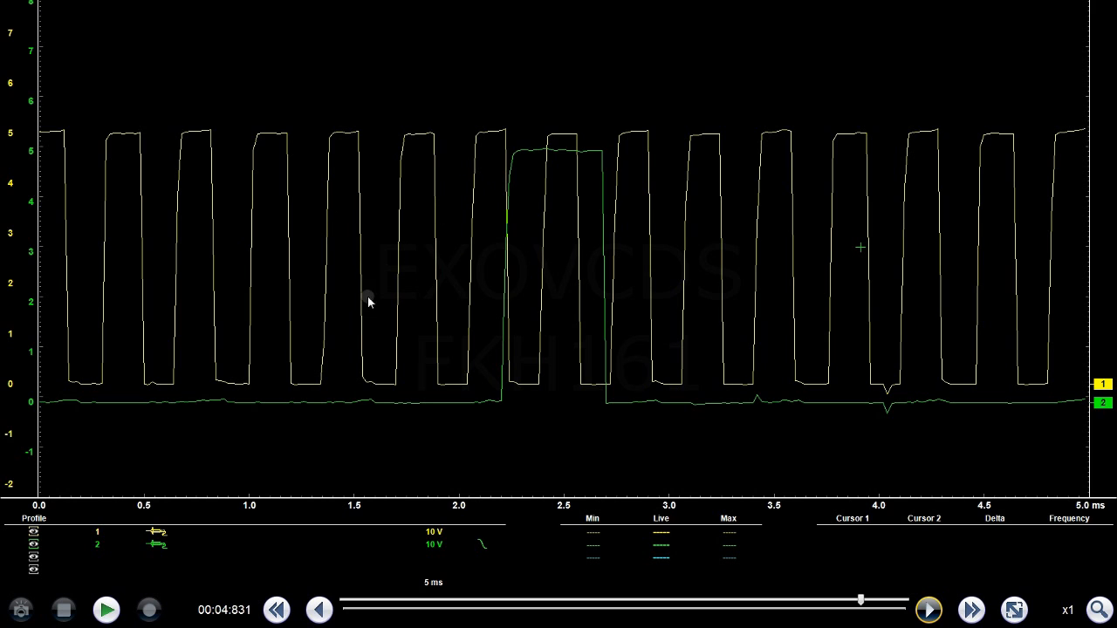
pyautogui.moveTo(548, 96)
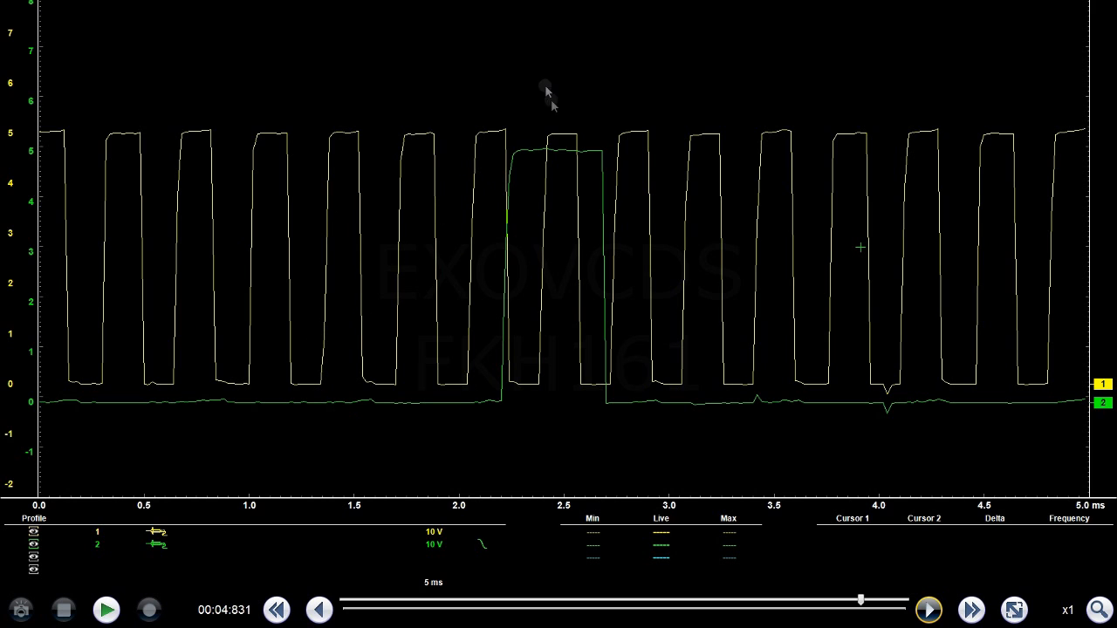
pyautogui.moveTo(510, 172)
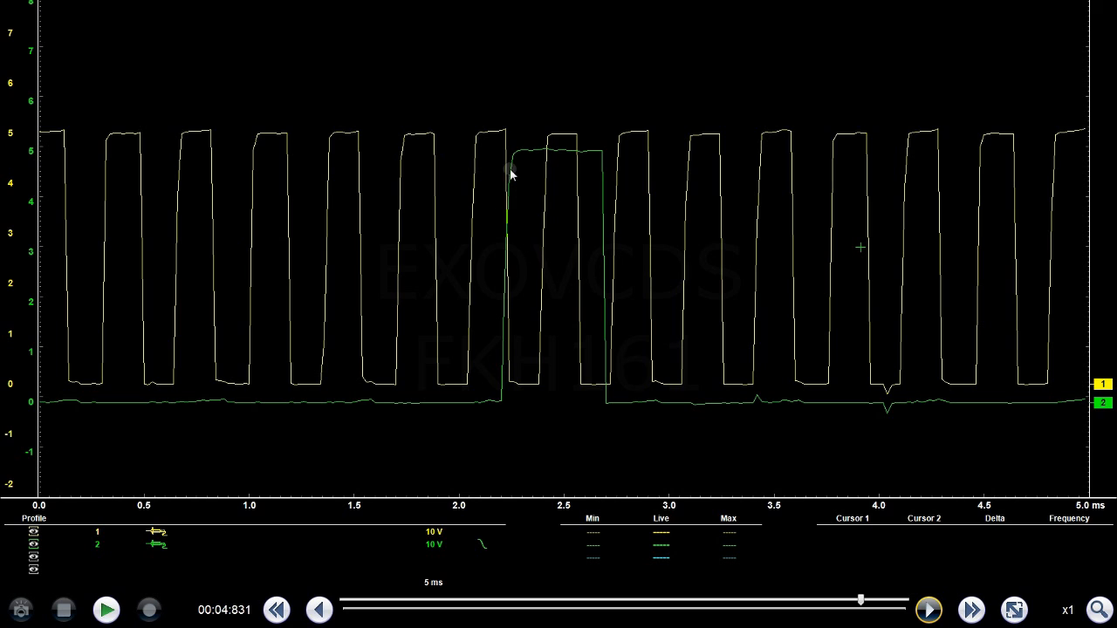
pyautogui.moveTo(634, 378)
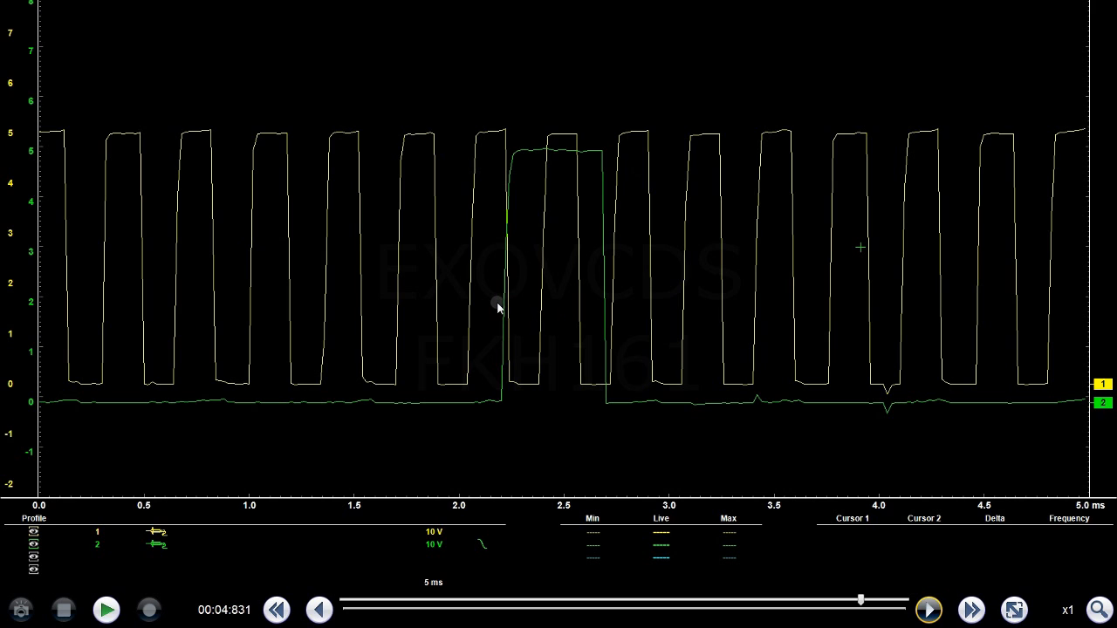
pyautogui.moveTo(638, 435)
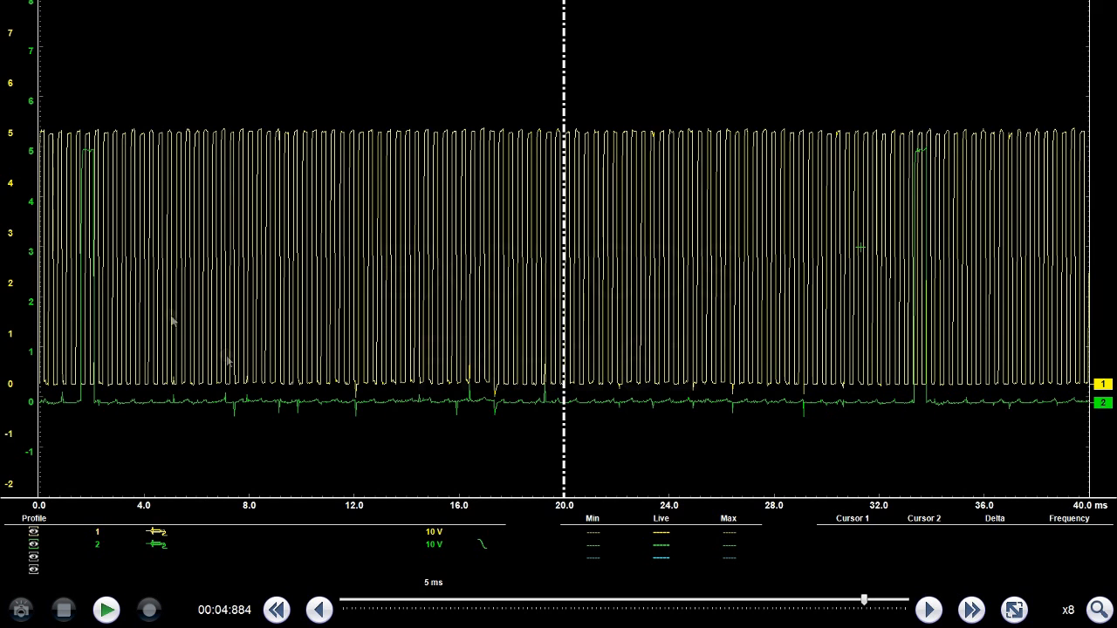
pyautogui.moveTo(93, 166)
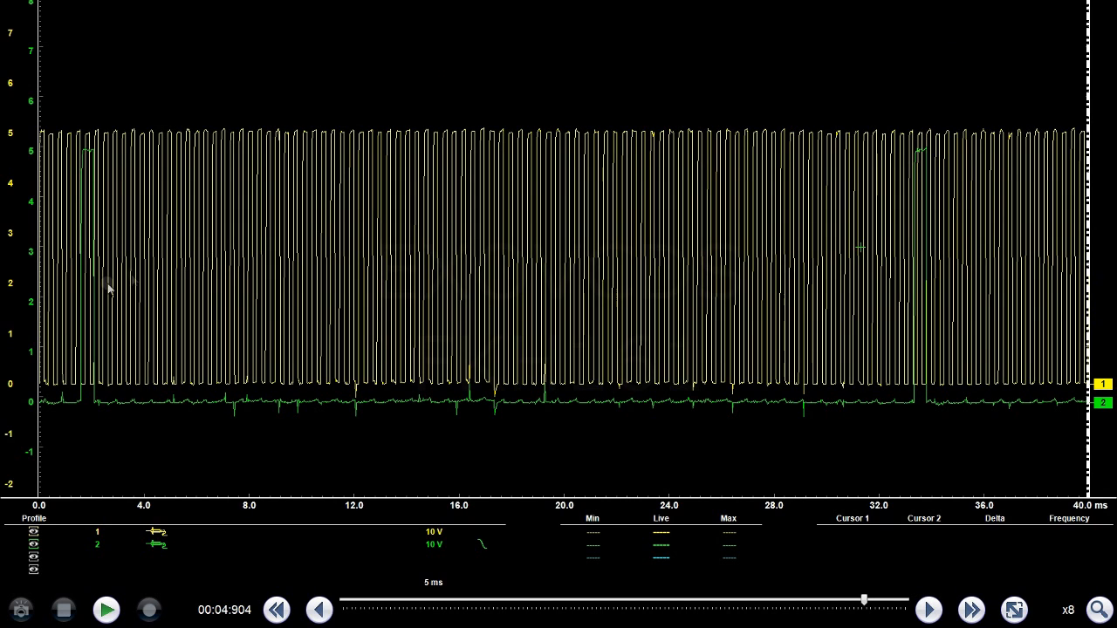
pyautogui.moveTo(921, 290)
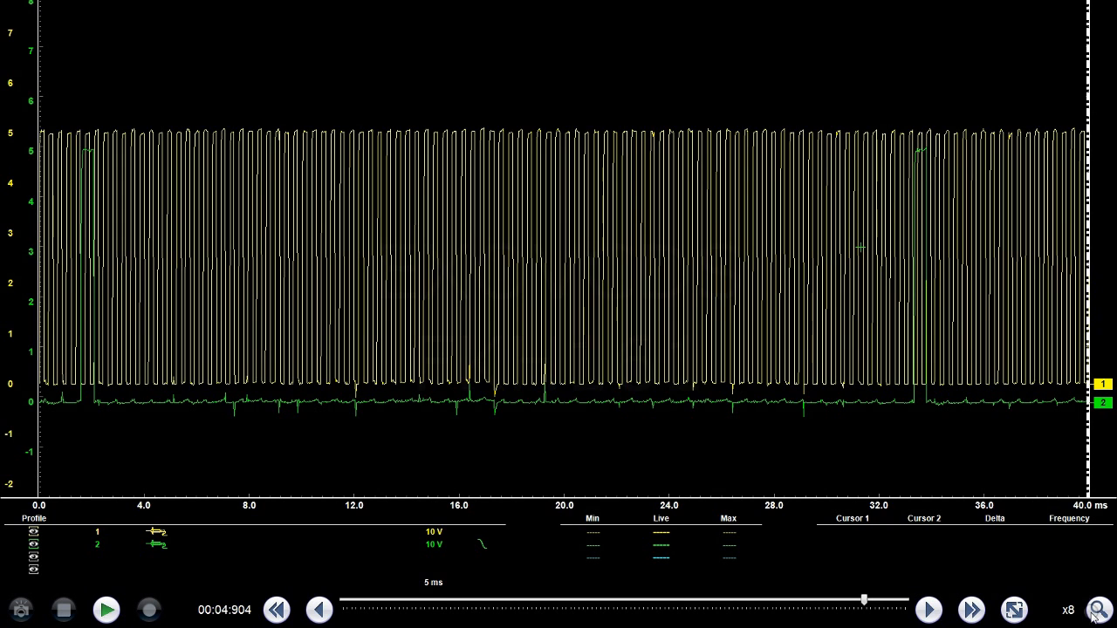
# Zoom out to a 160 ms view and step forward until green sync pulses frame the trace.
pyautogui.click(1098, 610)
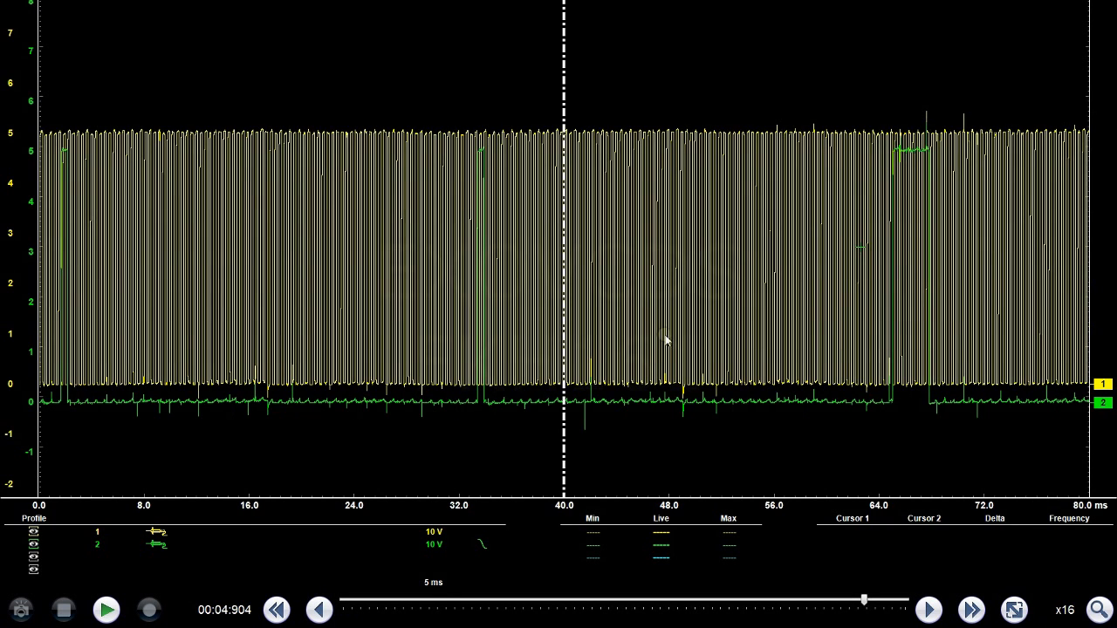
pyautogui.moveTo(646, 277)
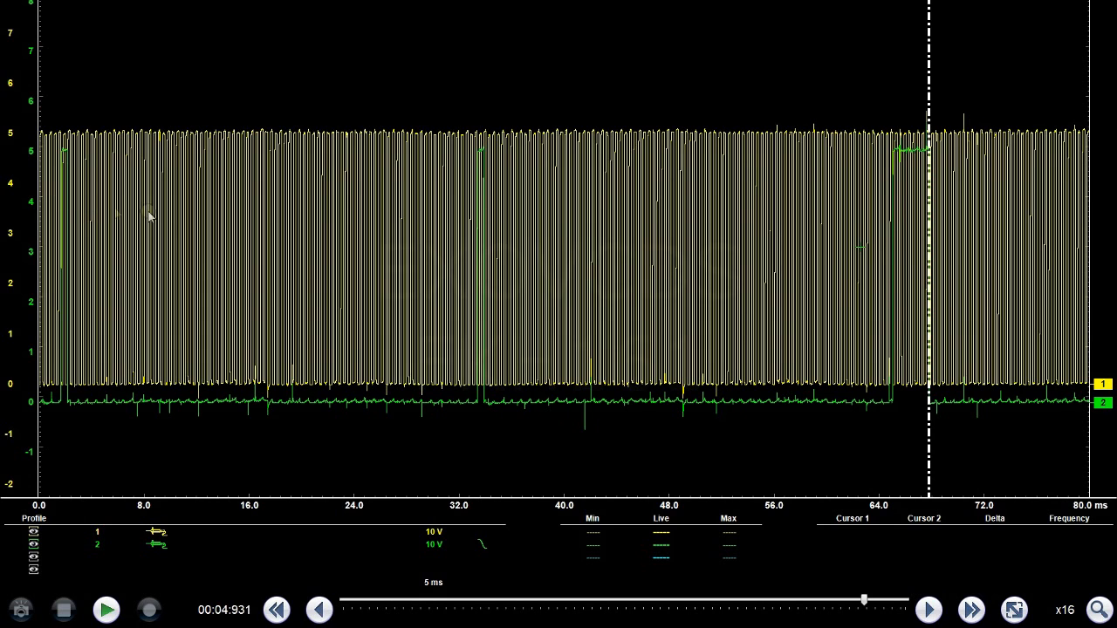
pyautogui.moveTo(483, 190)
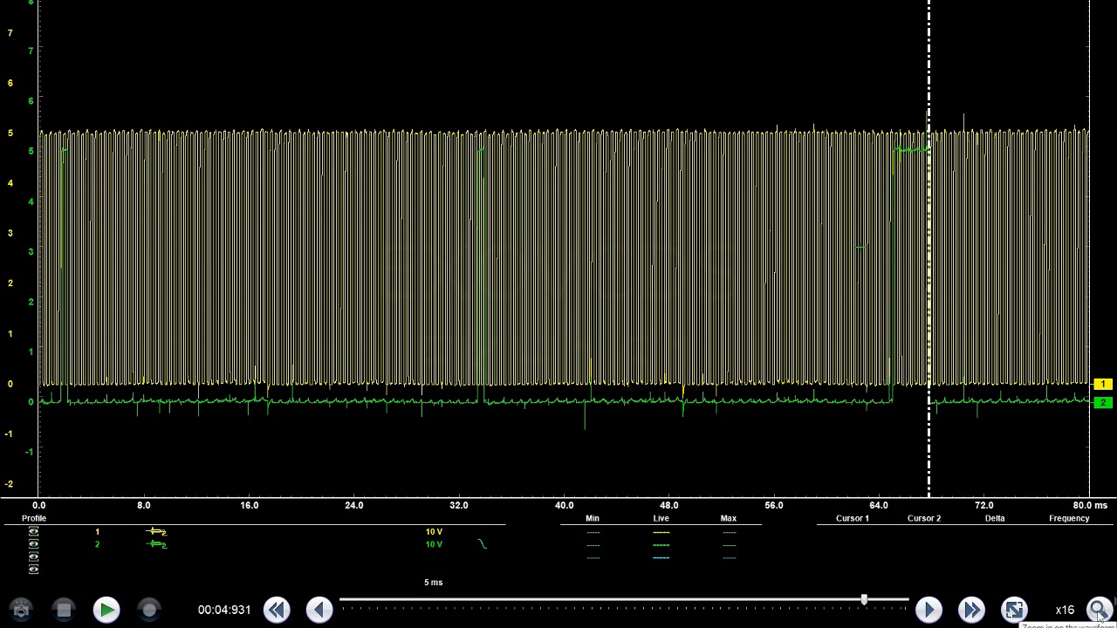
pyautogui.click(1098, 610)
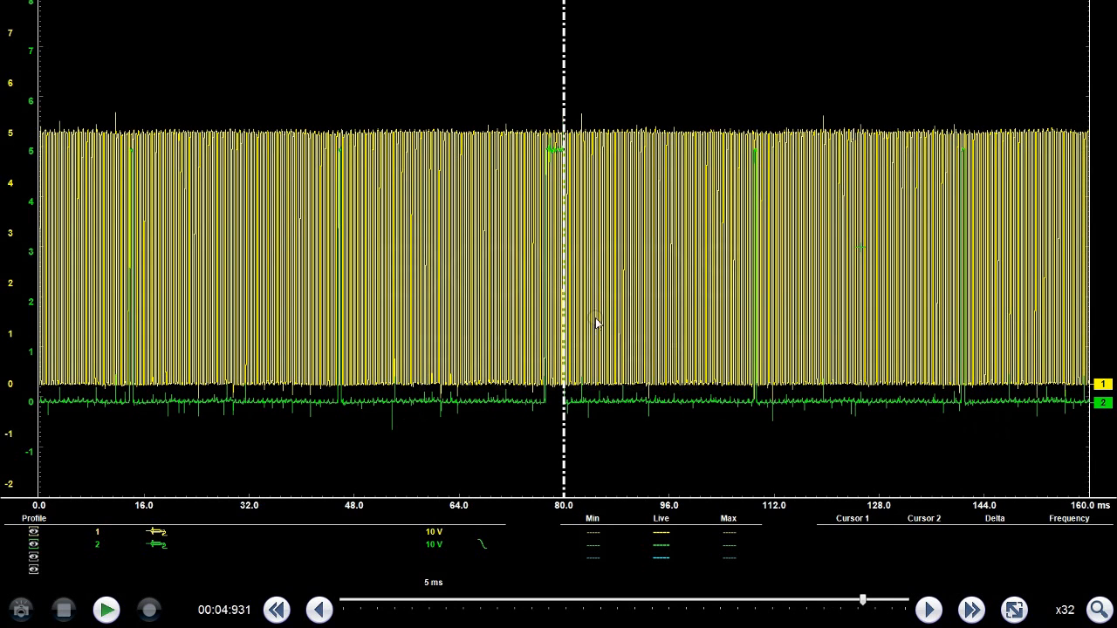
pyautogui.moveTo(609, 428)
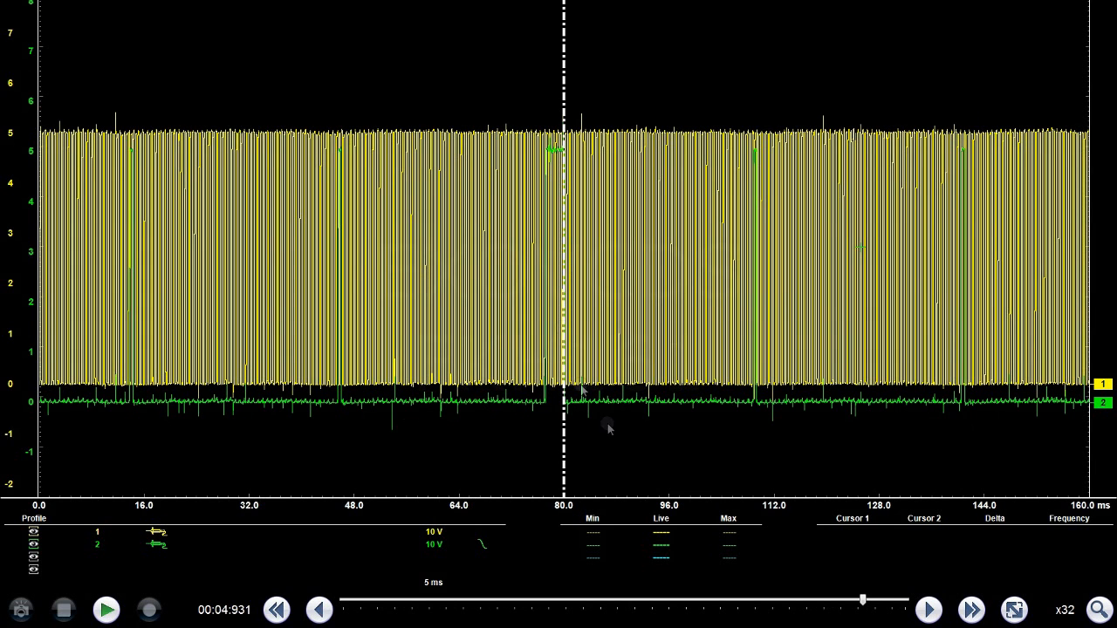
pyautogui.click(928, 610)
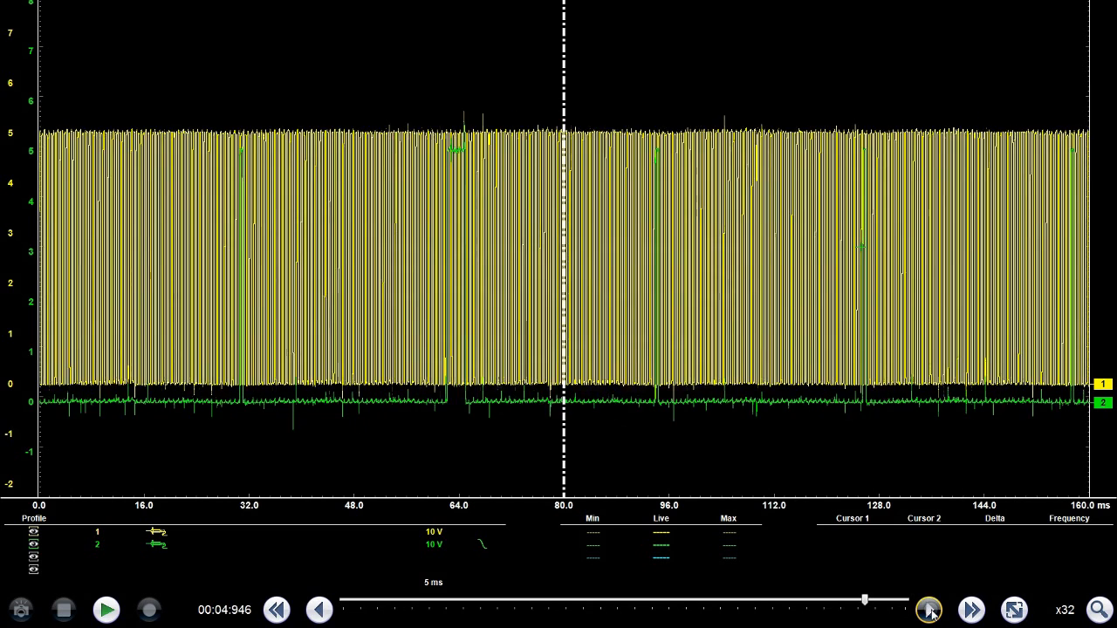
pyautogui.click(928, 609)
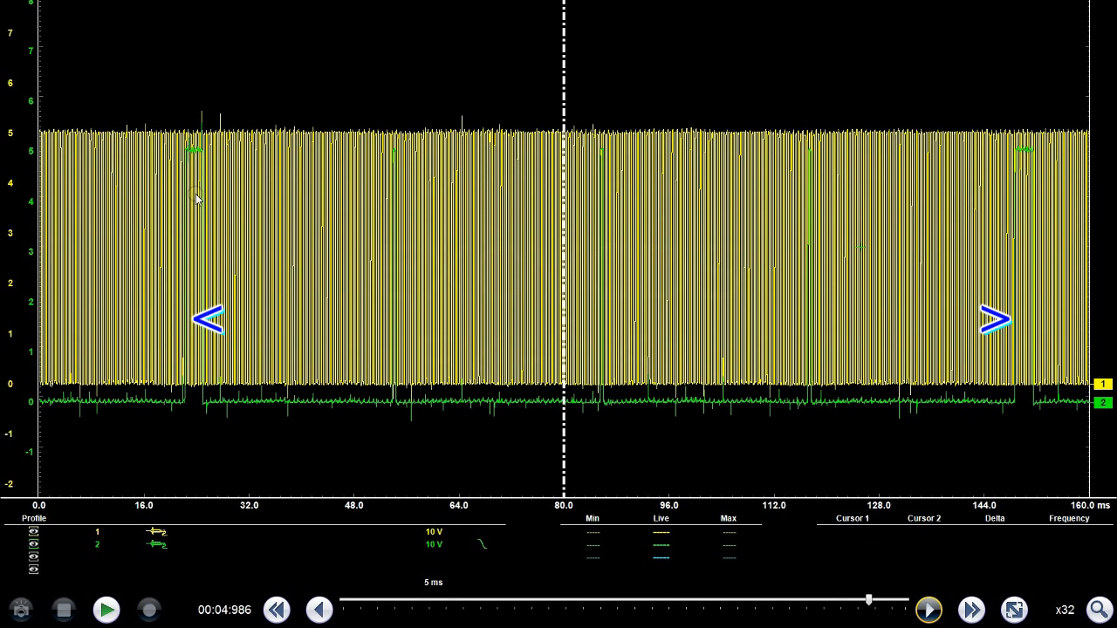
pyautogui.moveTo(1030, 217)
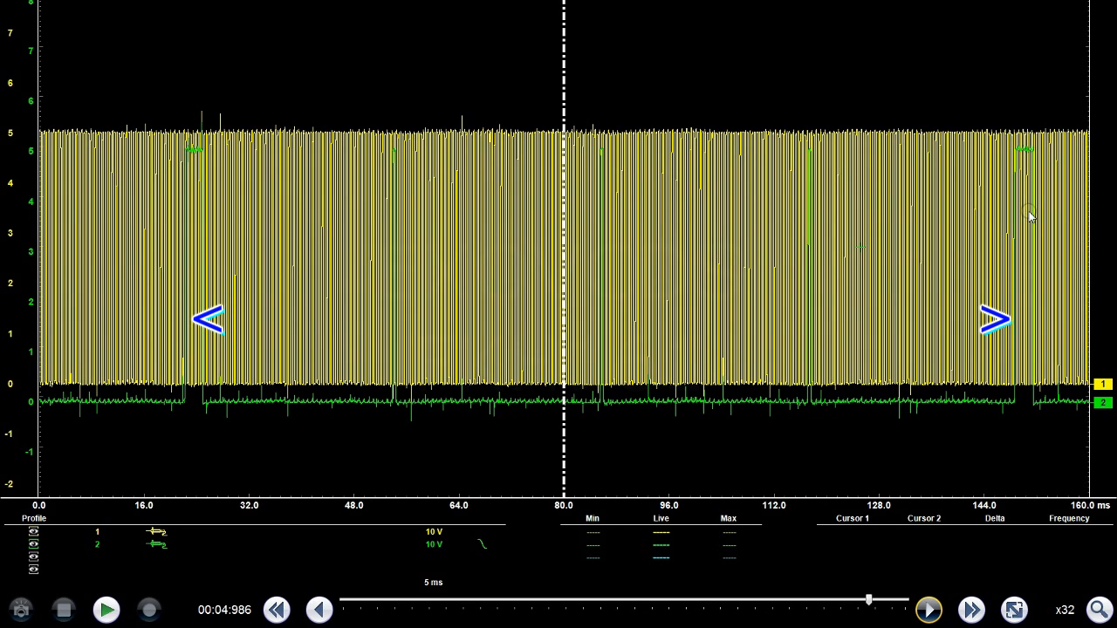
pyautogui.moveTo(205, 410)
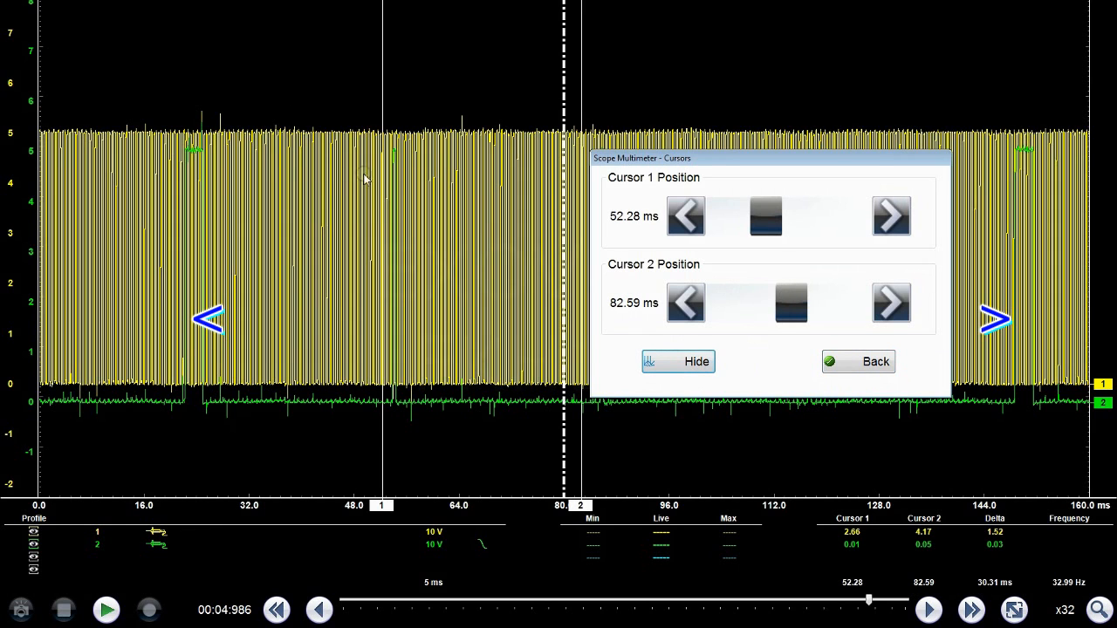
pyautogui.moveTo(273, 179)
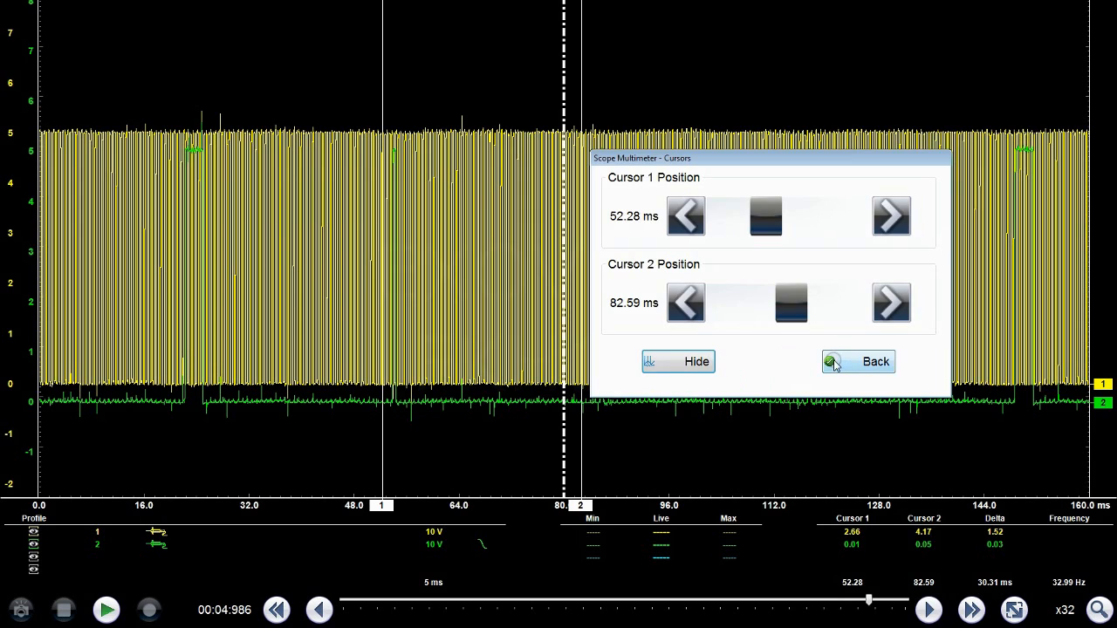
# Close the cursor controls with cursors 126.74 ms apart (7.89 Hz) on the pulses.
pyautogui.click(873, 361)
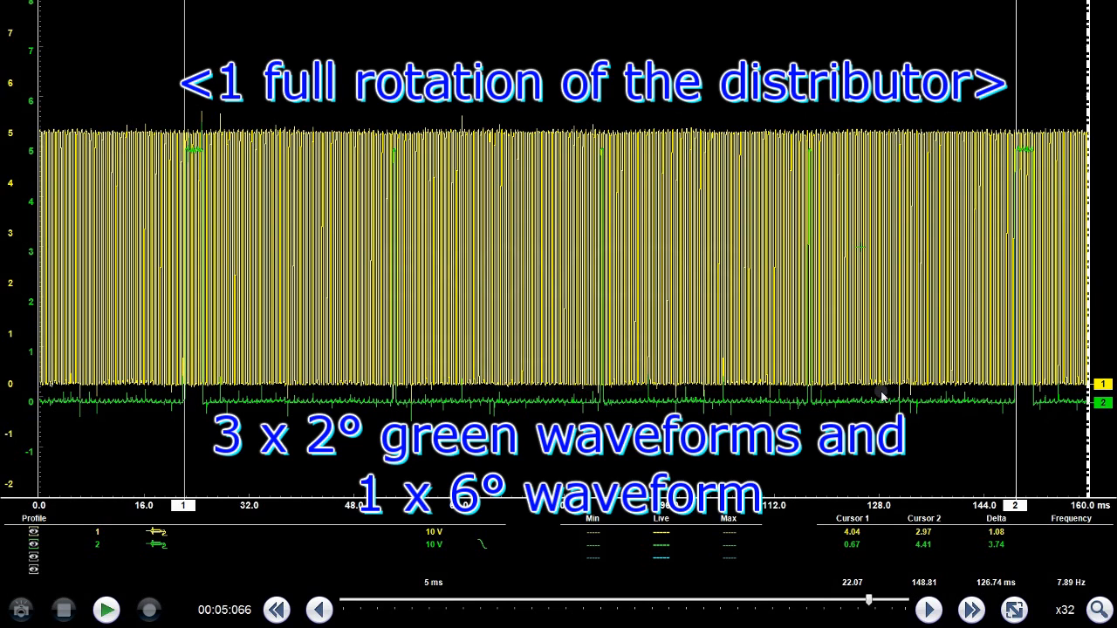
pyautogui.moveTo(231, 264)
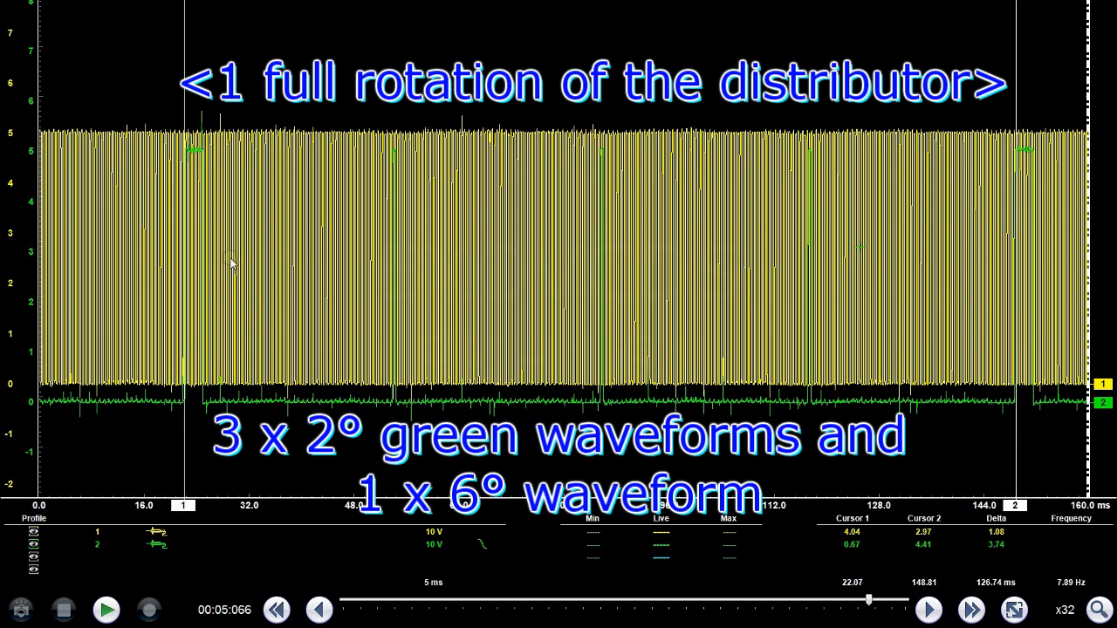
pyautogui.moveTo(393, 240)
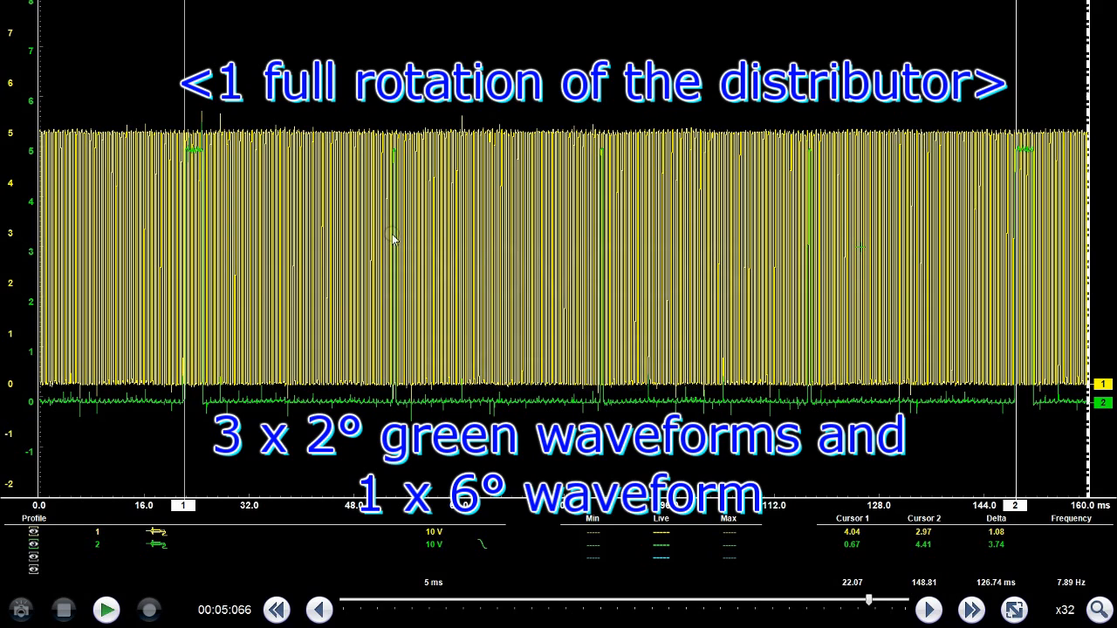
pyautogui.moveTo(796, 196)
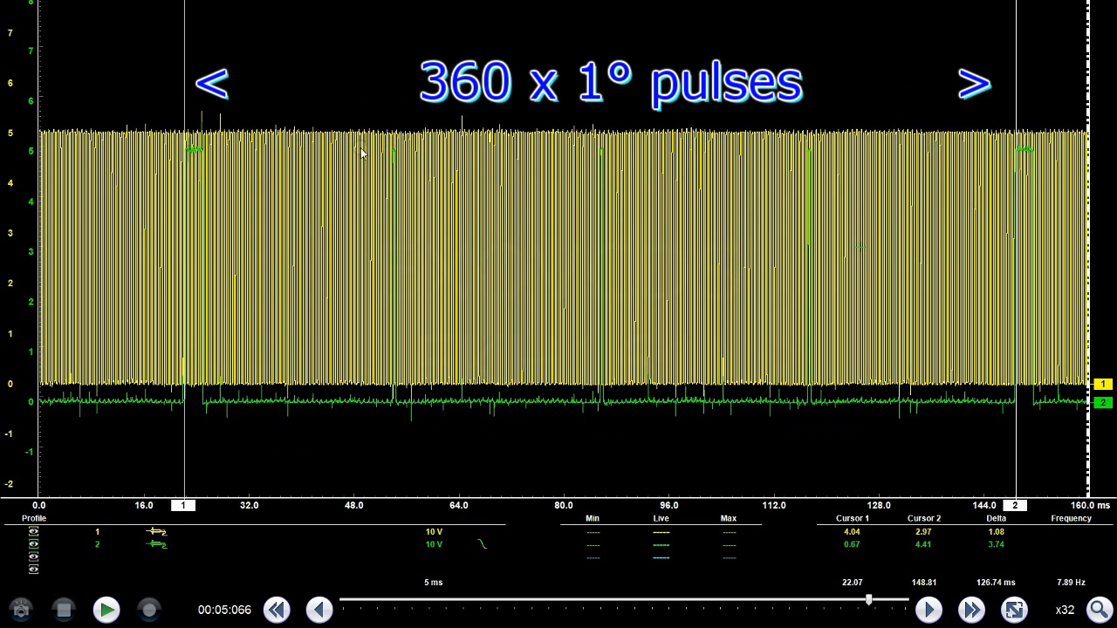
pyautogui.moveTo(912, 142)
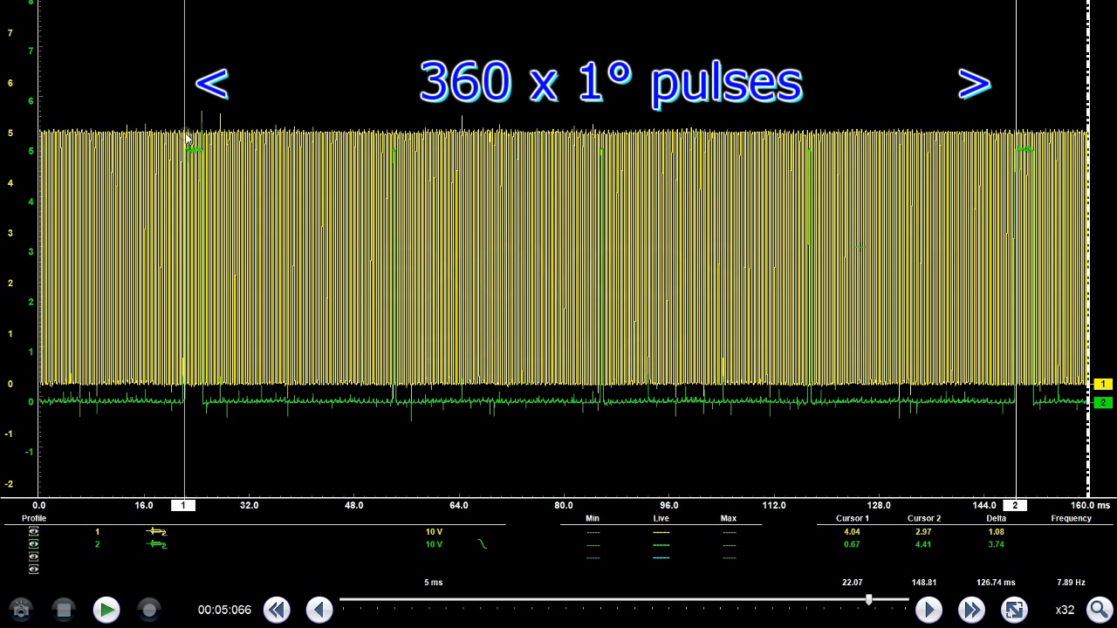
pyautogui.moveTo(506, 388)
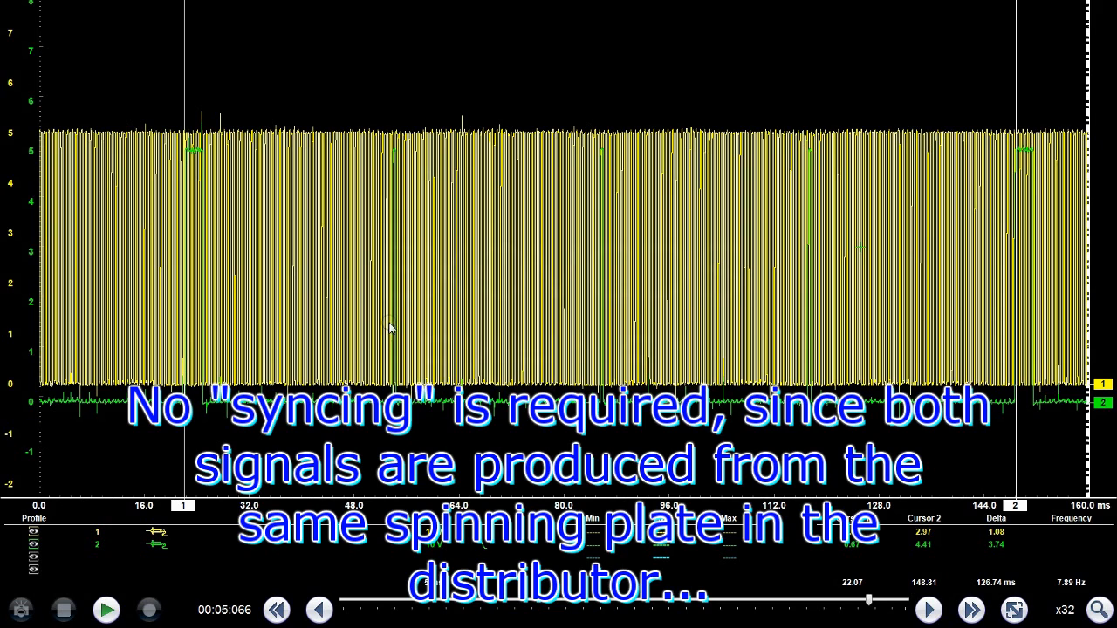
pyautogui.moveTo(451, 344)
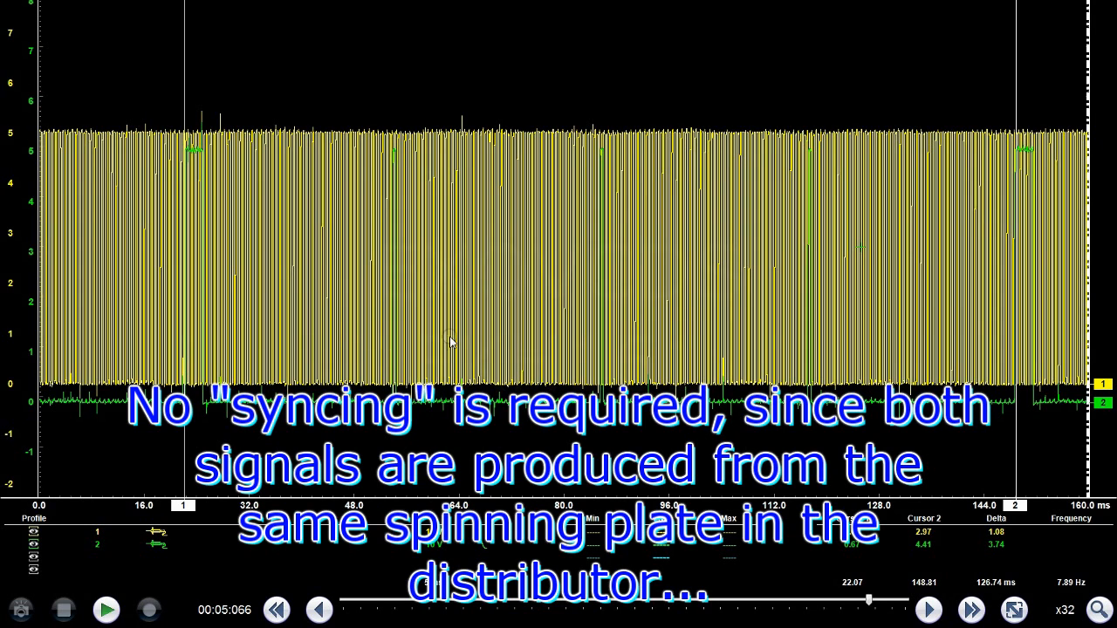
pyautogui.moveTo(445, 208)
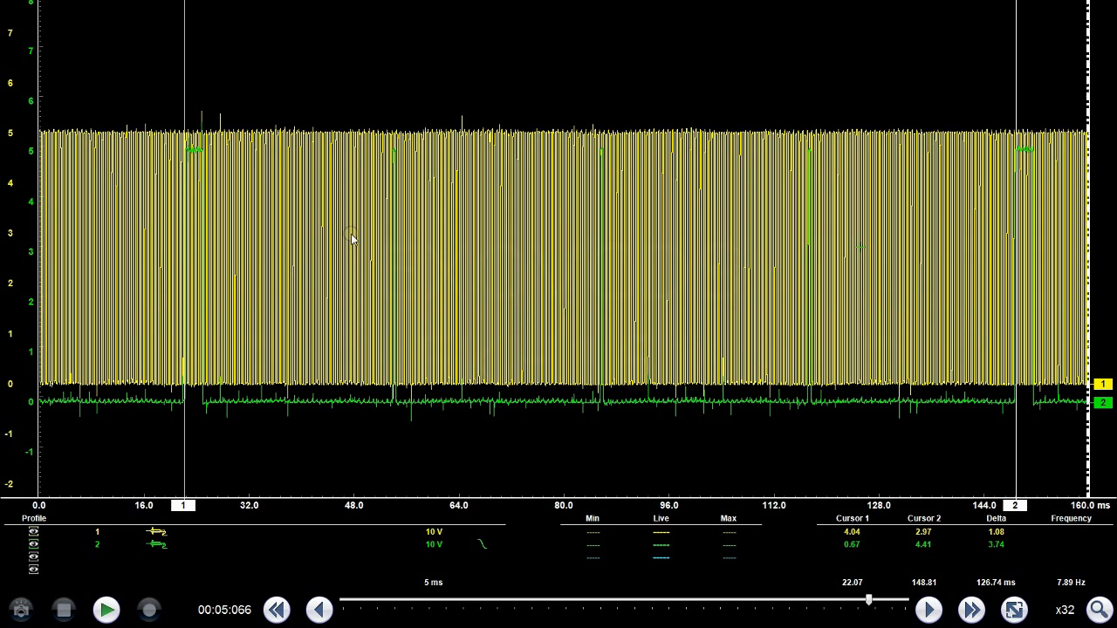
pyautogui.moveTo(357, 258)
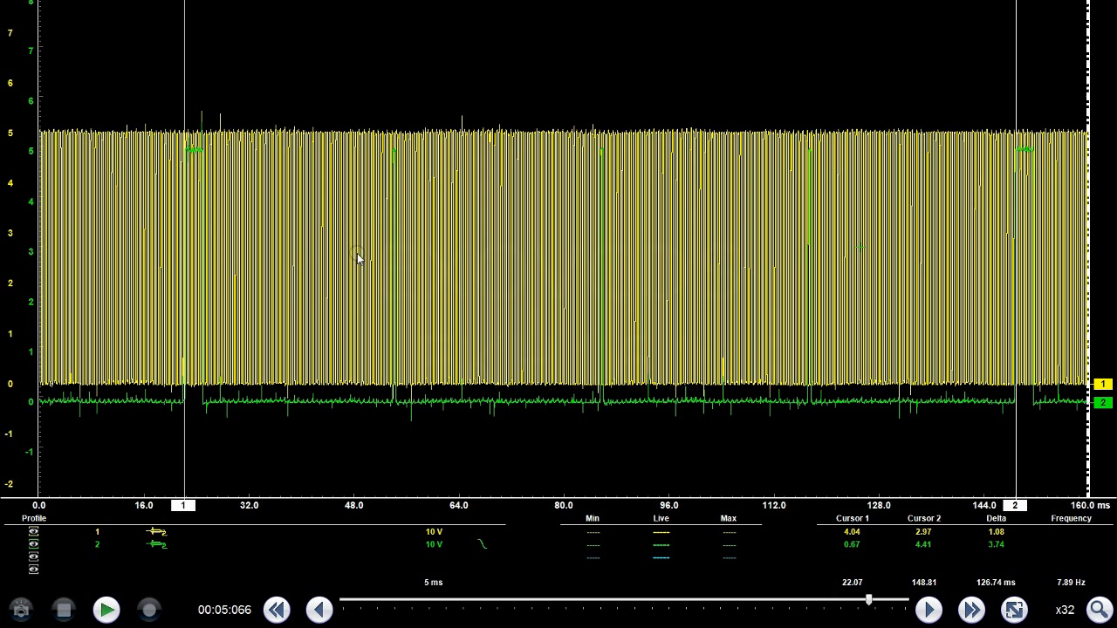
pyautogui.moveTo(340, 264)
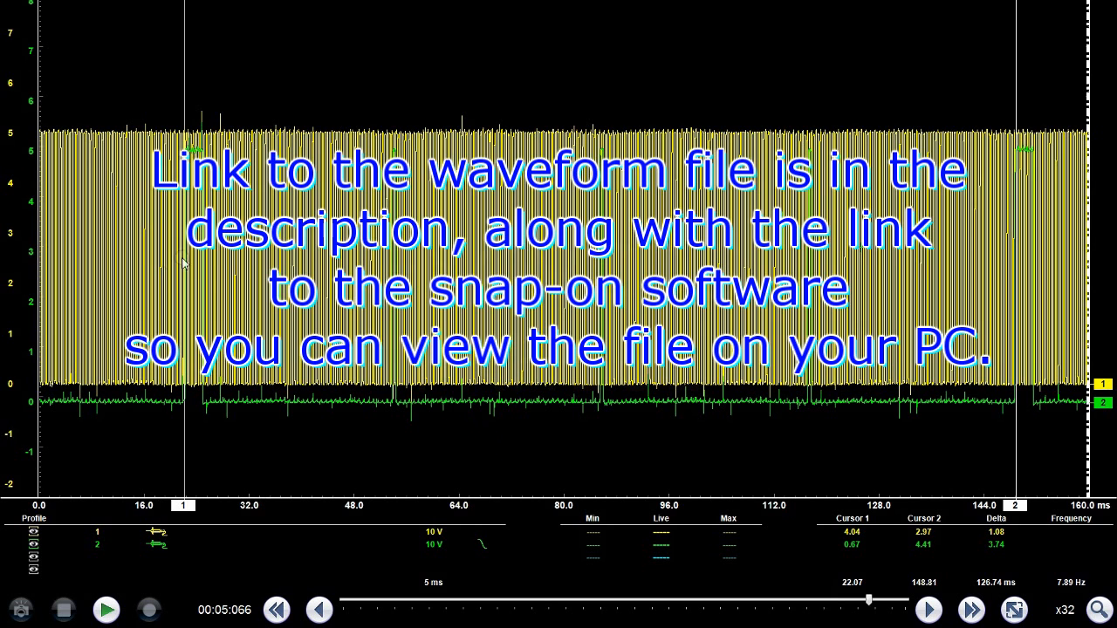
pyautogui.moveTo(694, 437)
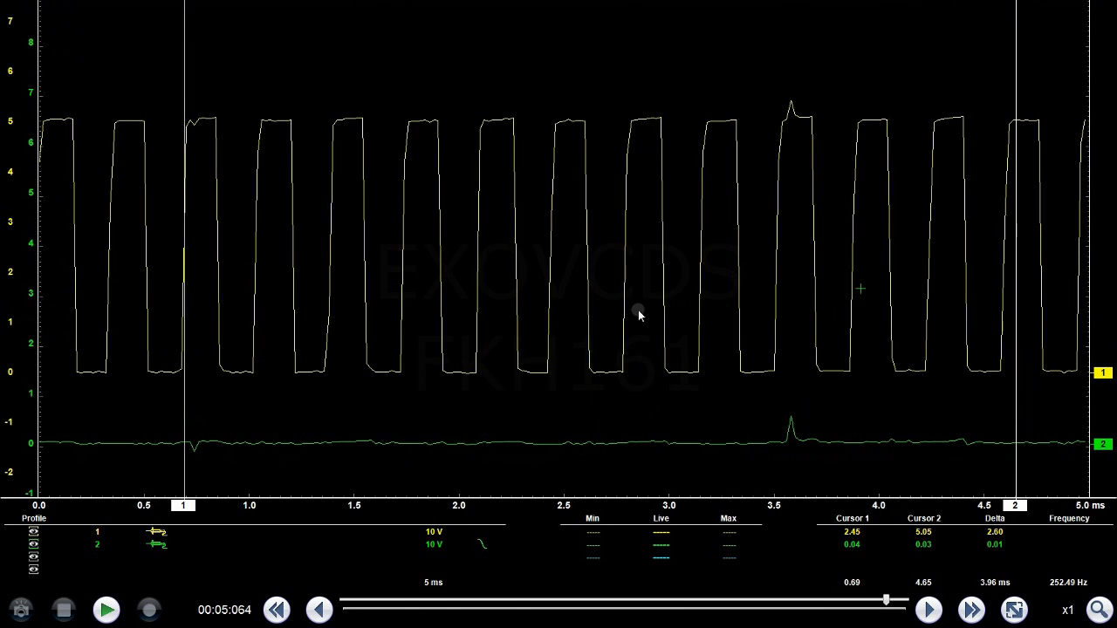
pyautogui.moveTo(601, 426)
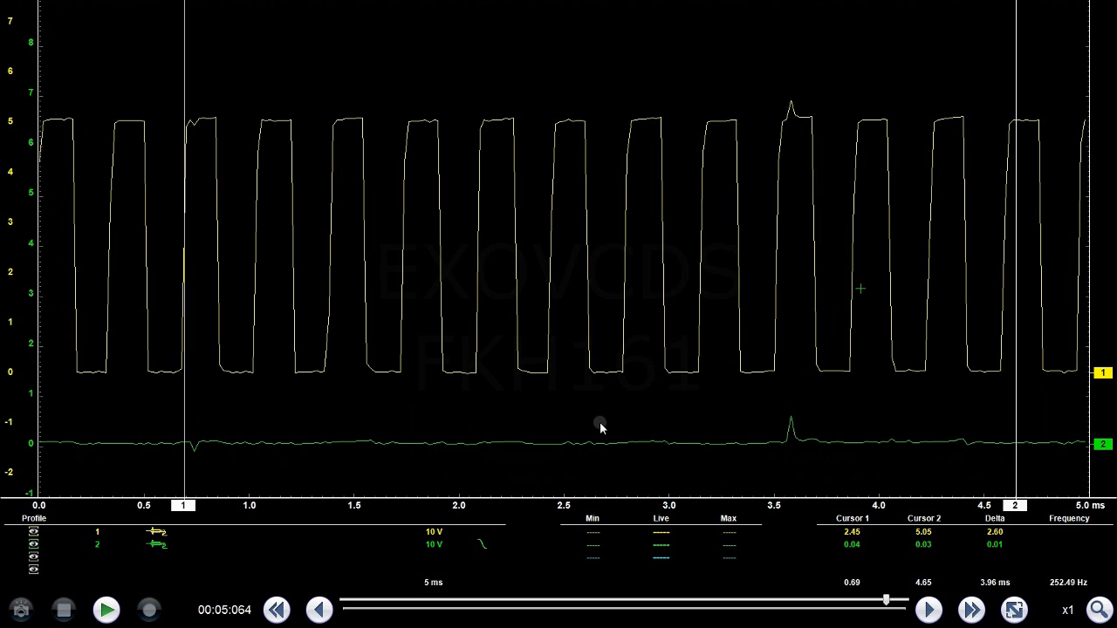